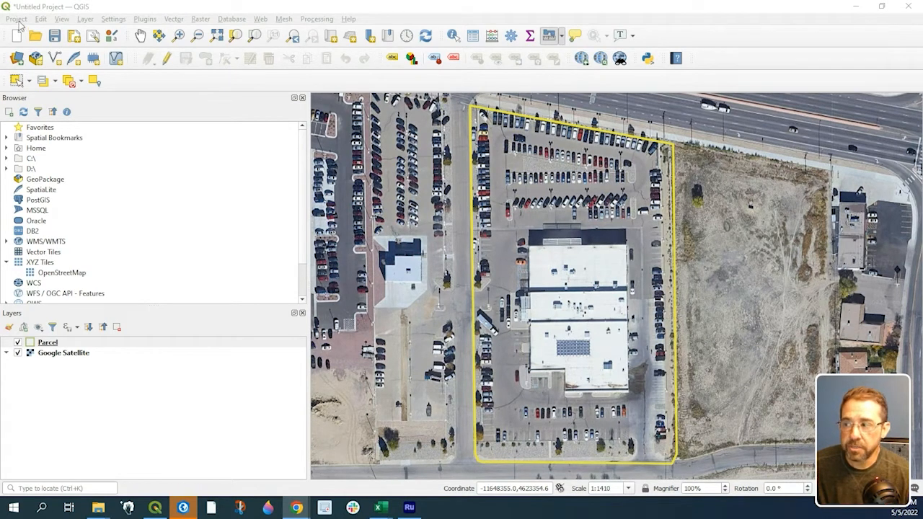
Set project measurements to feet for distance and square feet for area.
left_click(15, 19)
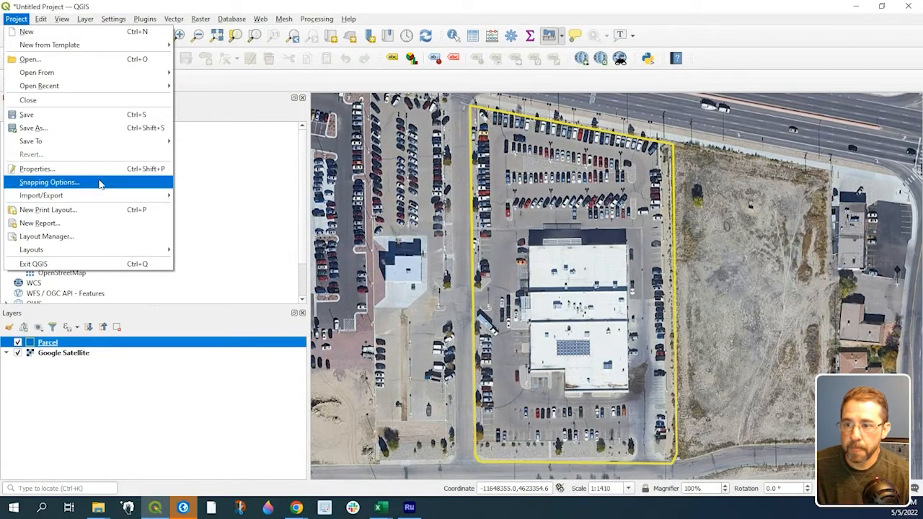
left_click(37, 168)
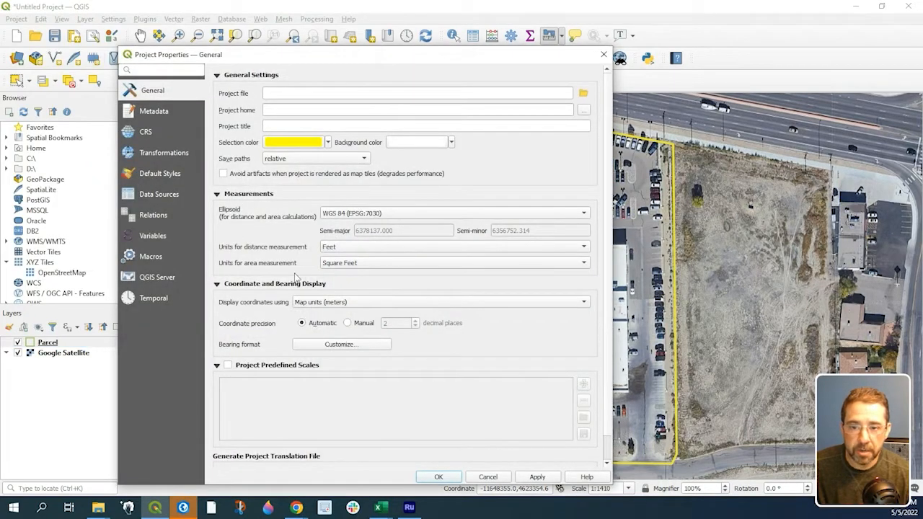
mouse_move(308, 227)
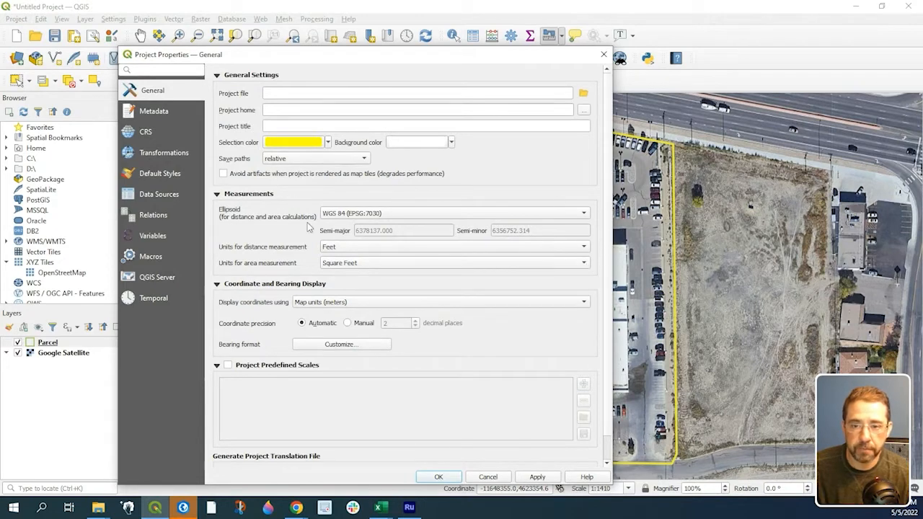
mouse_move(295, 249)
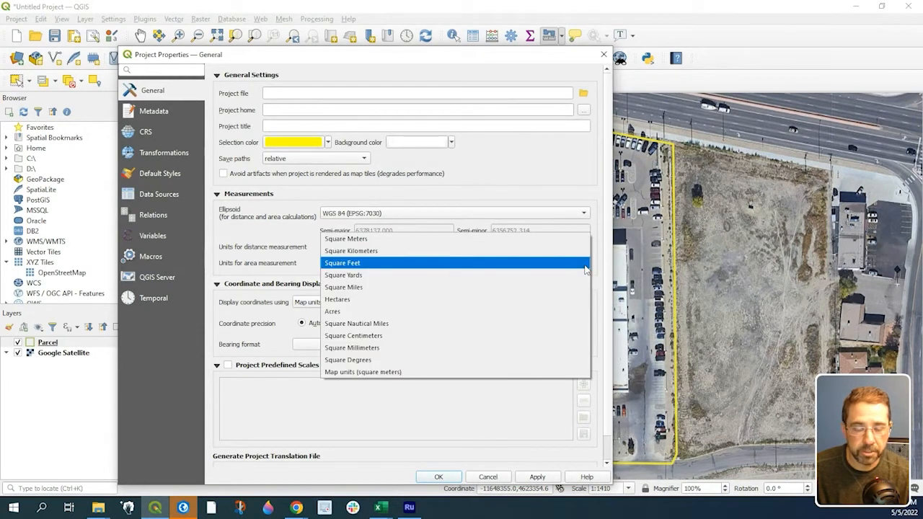
left_click(342, 262)
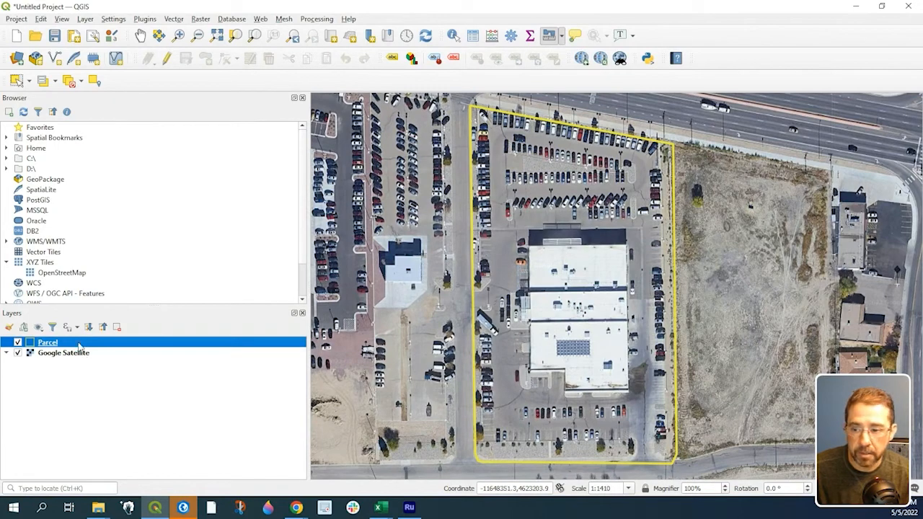
Open the Parcel layer's attribute table and launch its field calculator.
right_click(47, 341)
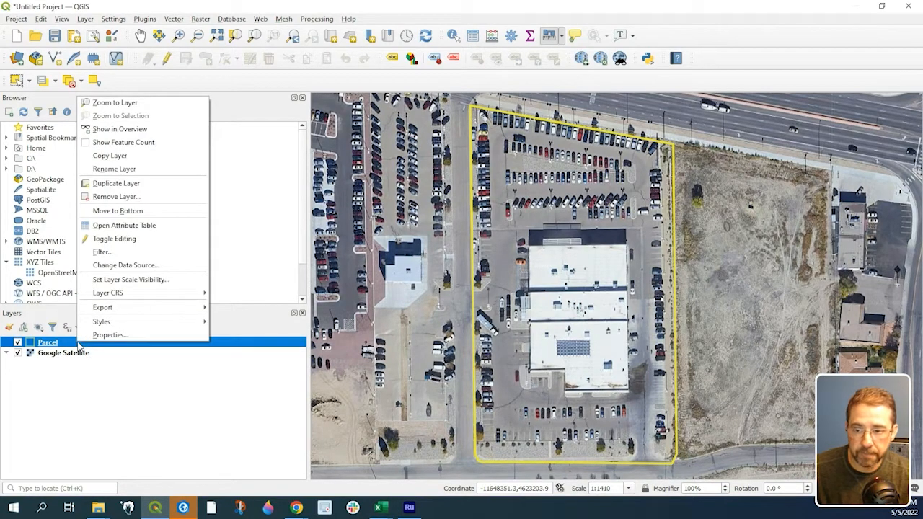
left_click(124, 225)
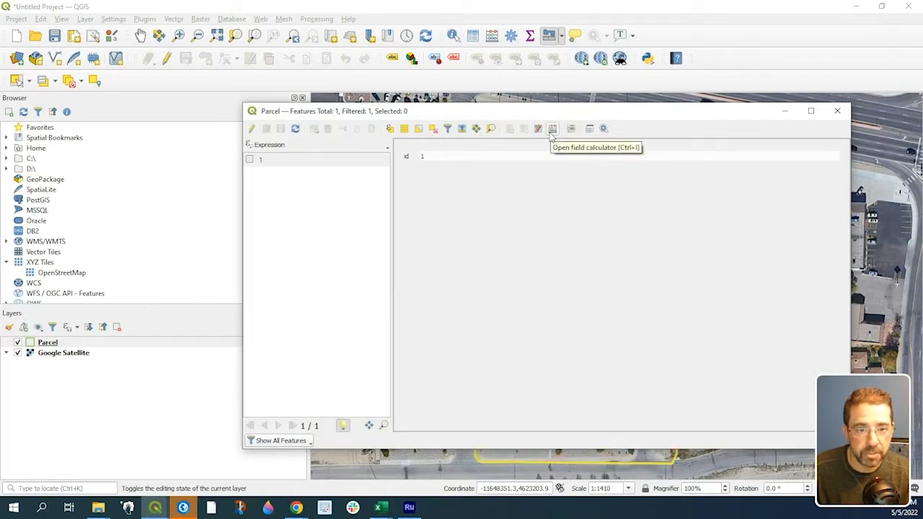
left_click(552, 129)
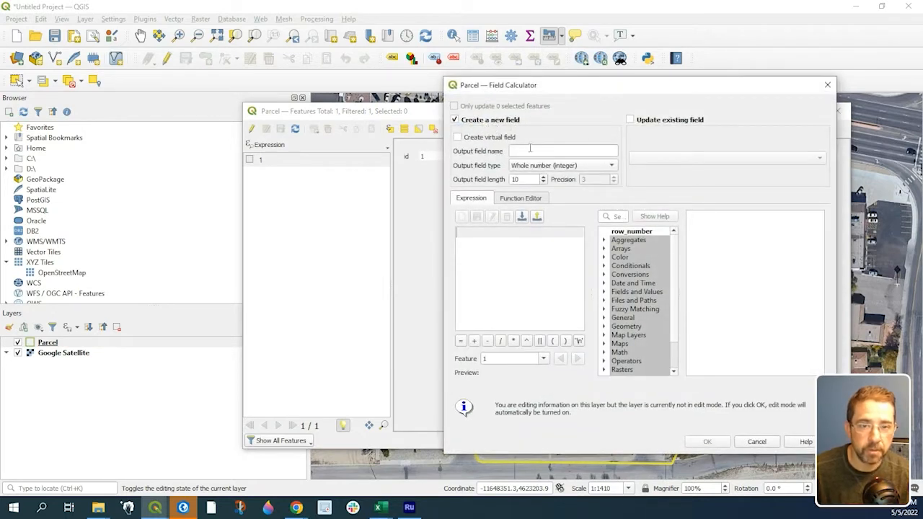
Create decimal field 'area' from the $area expression, yielding 188790.89.
type("area")
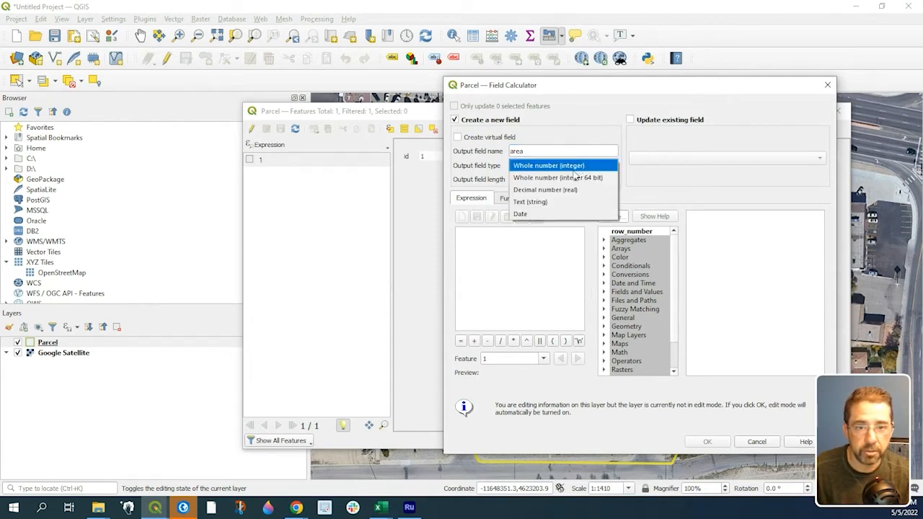
left_click(545, 189)
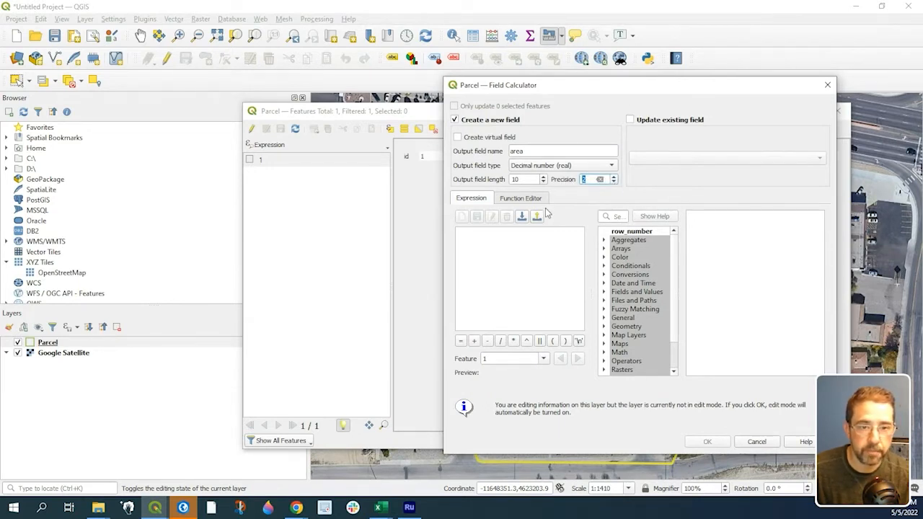
mouse_move(602, 331)
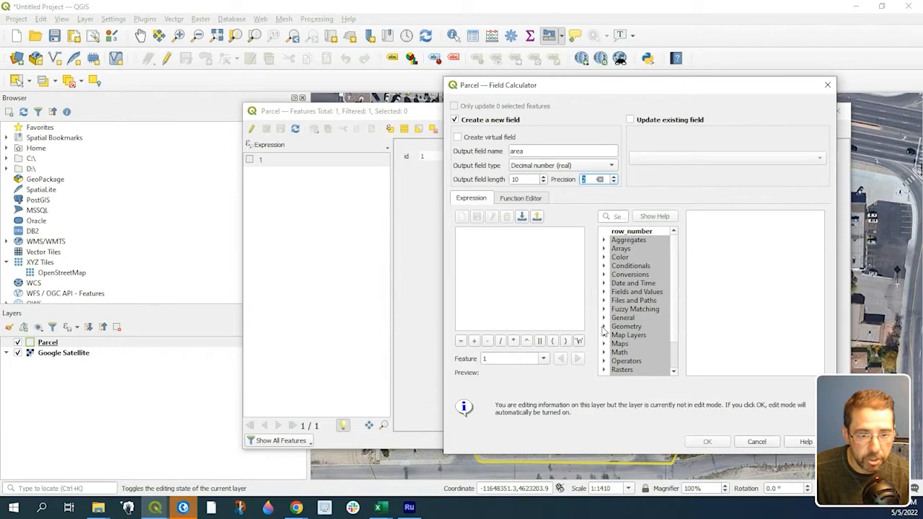
left_click(604, 326)
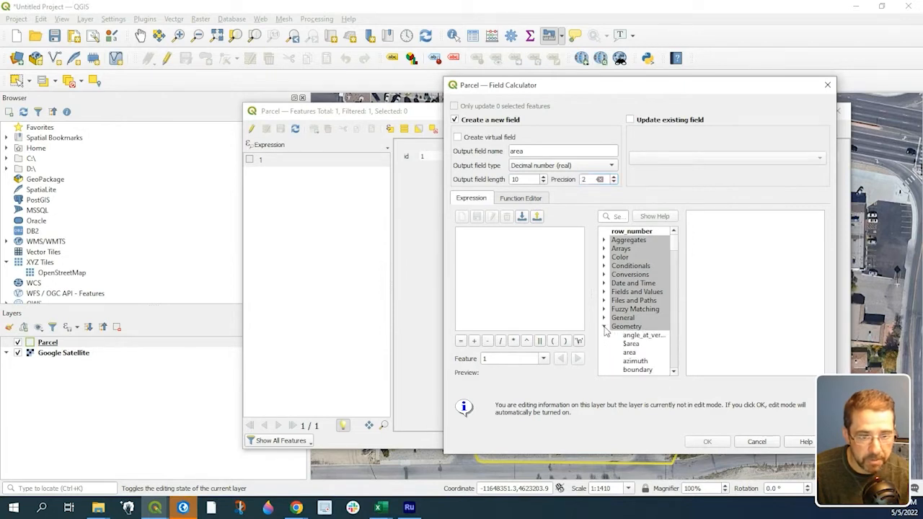
left_click(632, 343)
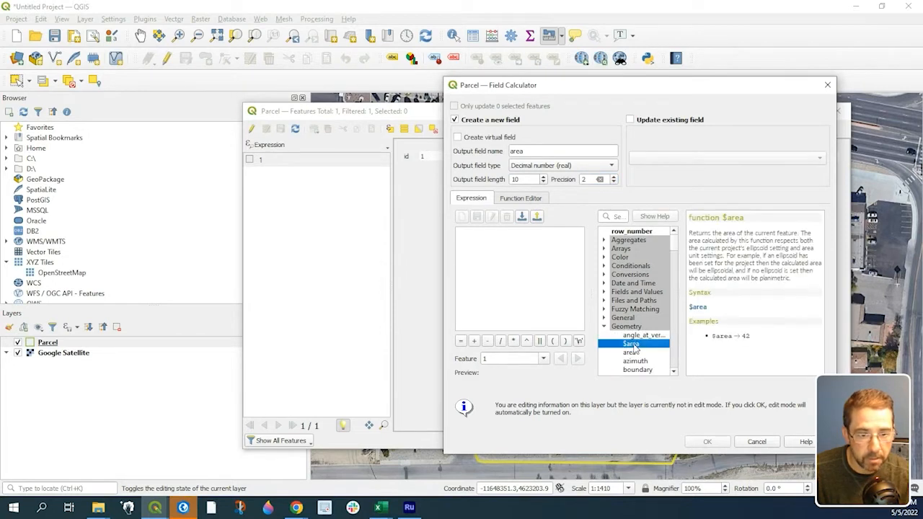
left_click(626, 326)
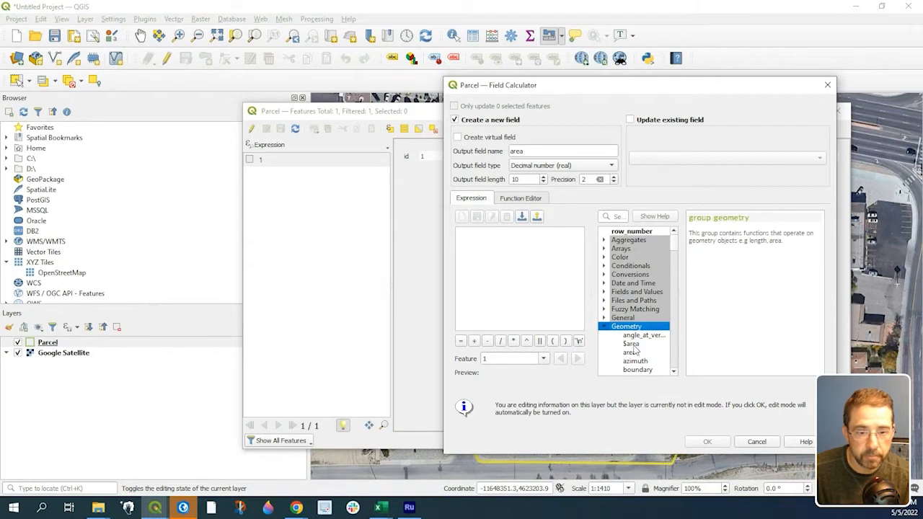
double_click(630, 344)
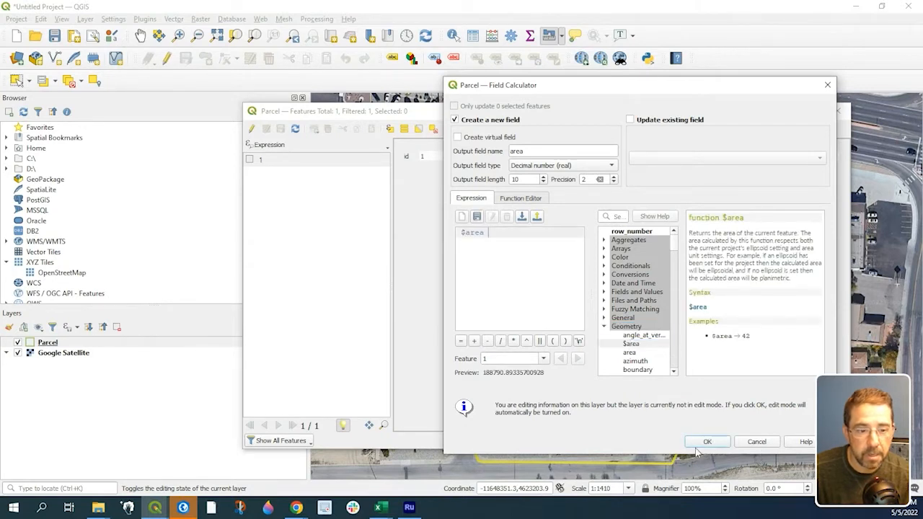
left_click(706, 441)
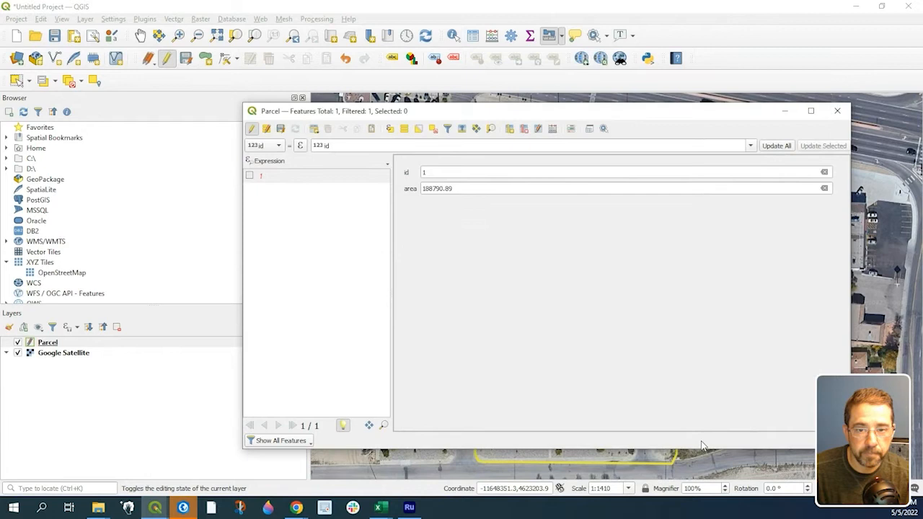
mouse_move(474, 114)
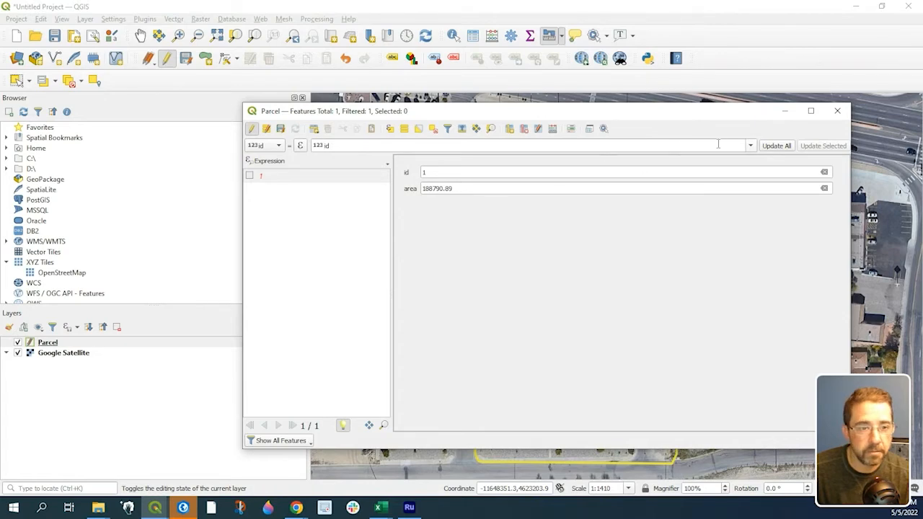
Move the Parcel attribute table aside and close it.
left_click_drag(544, 111, 422, 184)
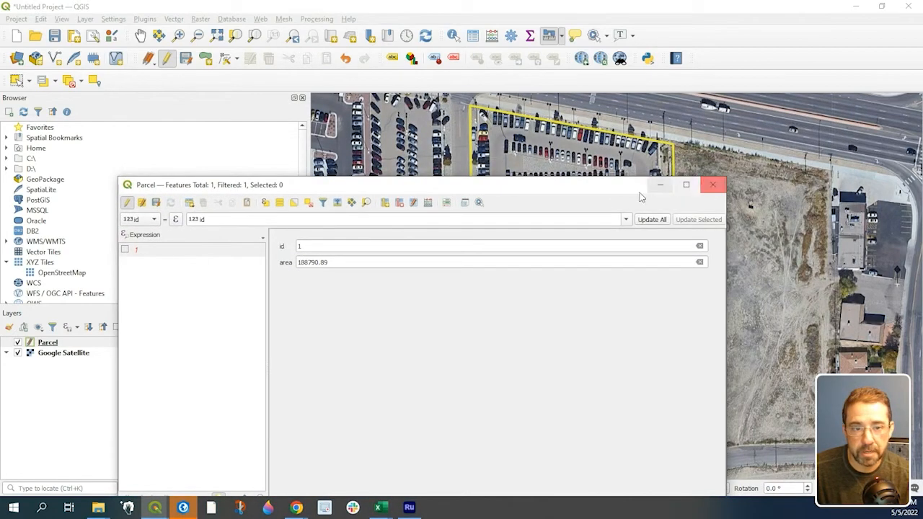
left_click(712, 184)
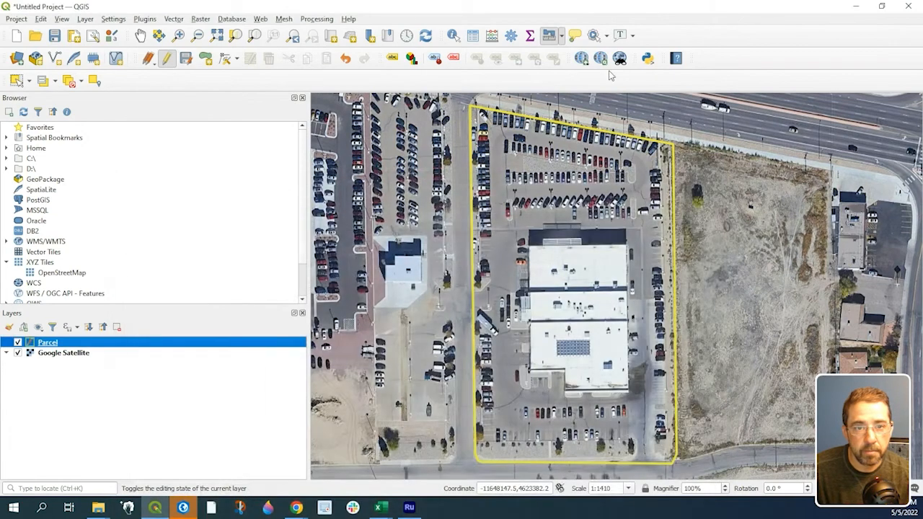
Switch to Measure Area and begin outlining the parcel, reaching 90032.459 sq ft.
left_click(561, 36)
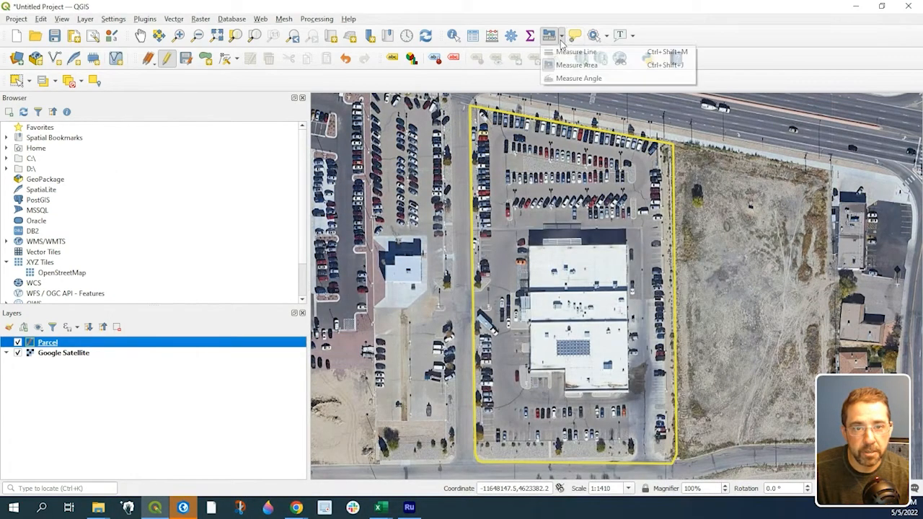
left_click(577, 65)
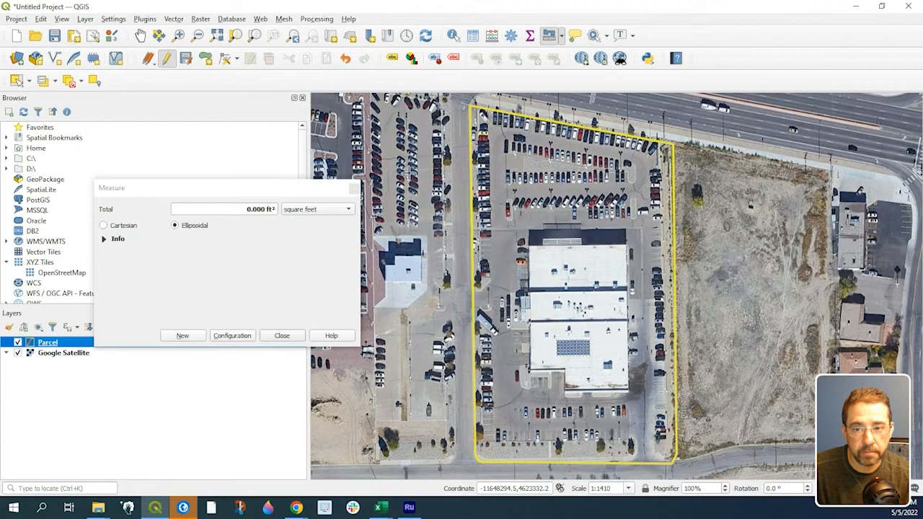
mouse_move(551, 104)
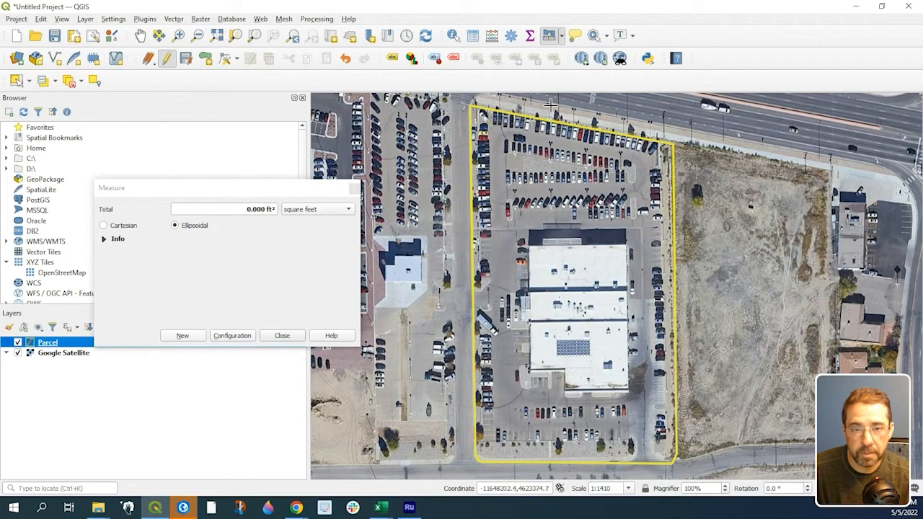
mouse_move(663, 138)
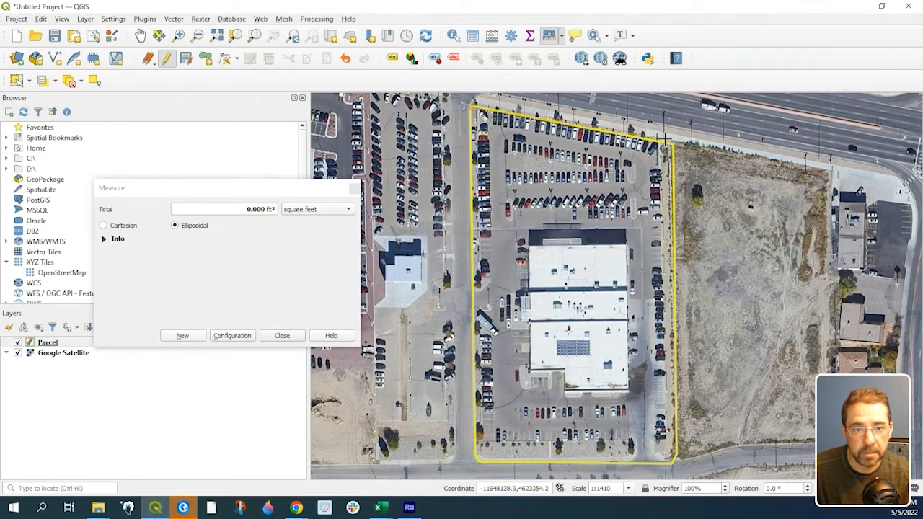
left_click(678, 469)
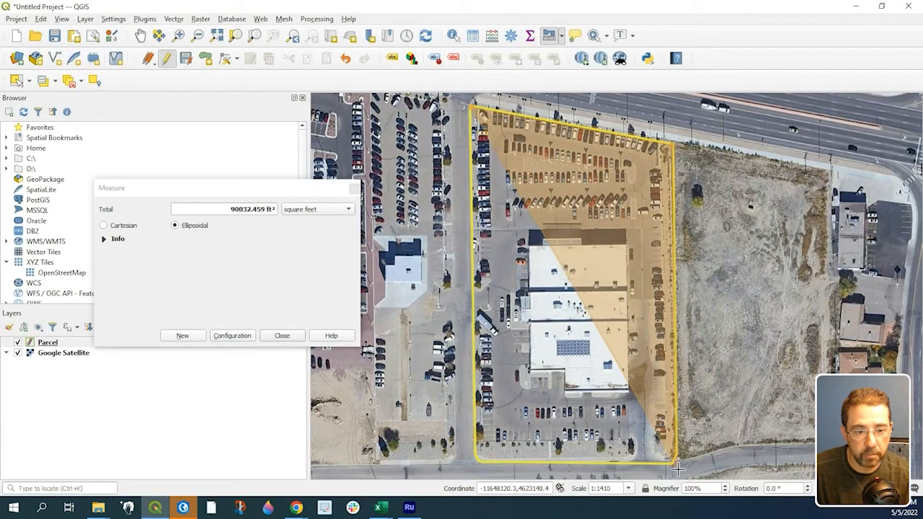